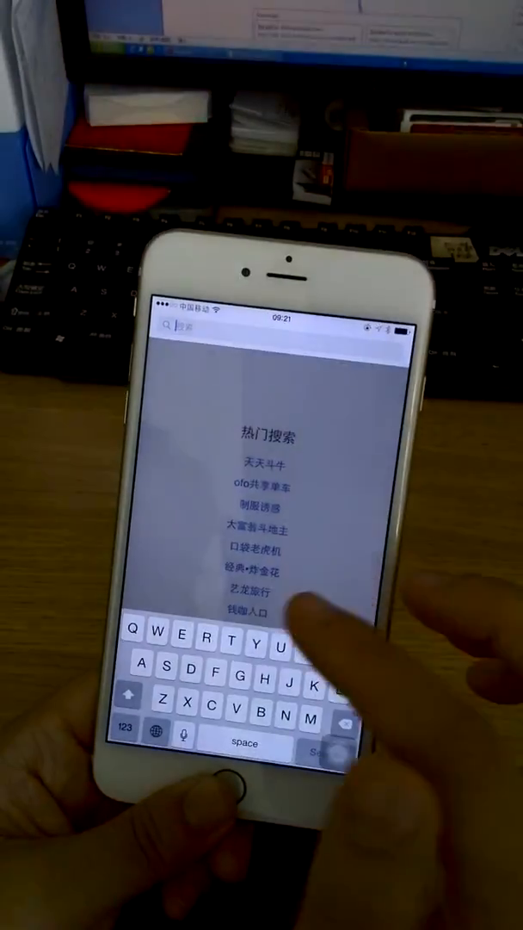
# Step: Type 'qq' into the App Store search field
pyautogui.write('qq')
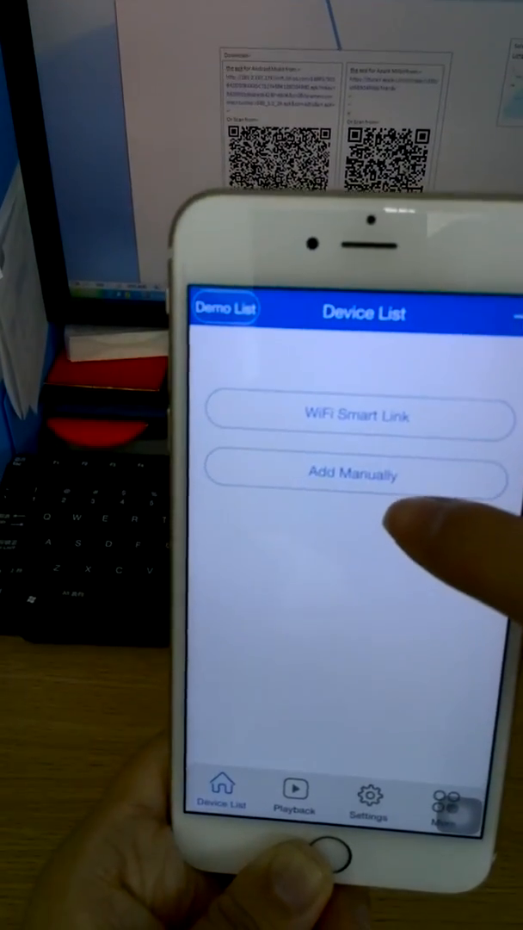
# Step: Choose Add Manually on the V380 Device List screen
pyautogui.click(356, 473)
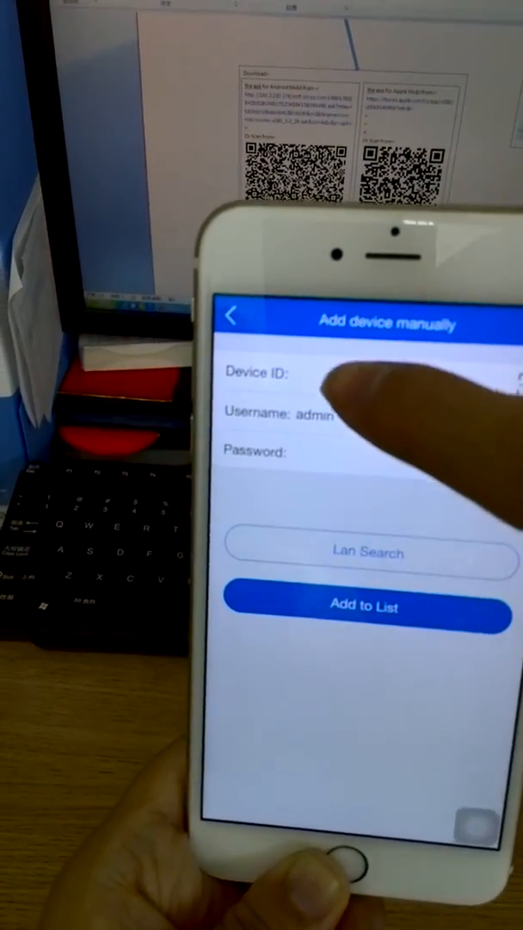
# Step: Add camera 32335182, confirm the password warning, and start its live video
pyautogui.click(387, 374)
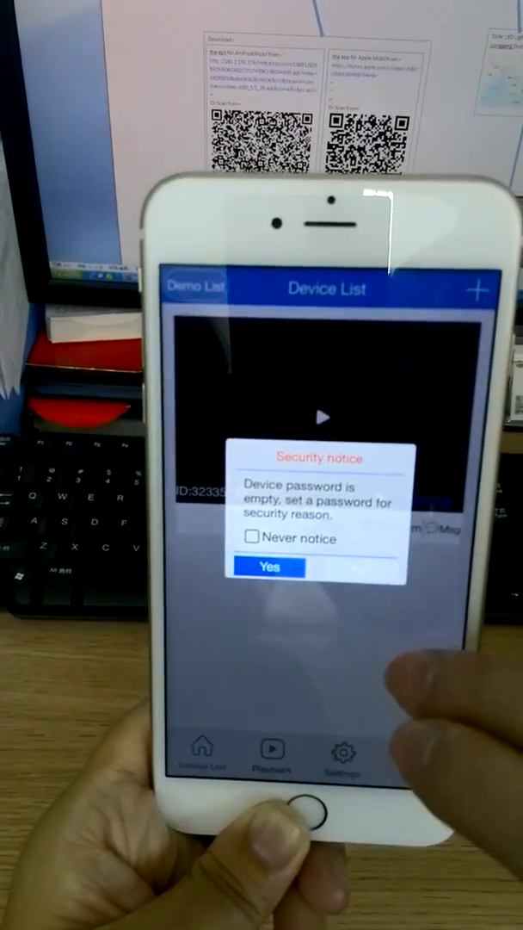
pyautogui.click(269, 567)
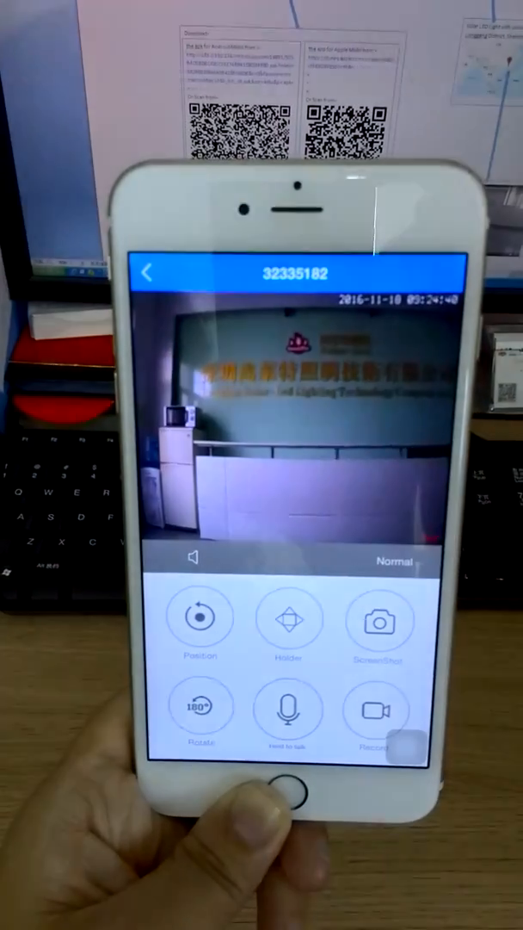